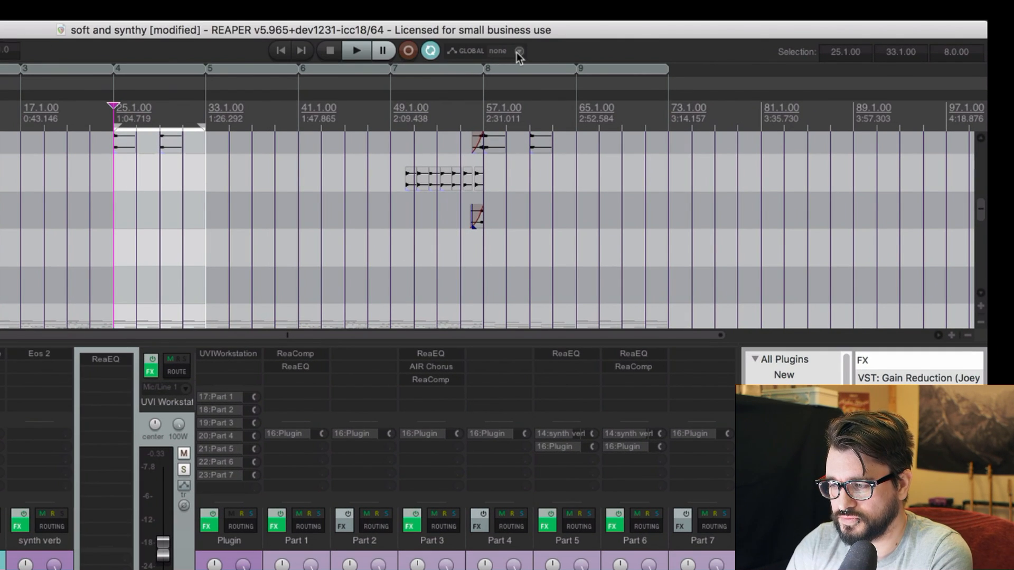
# Step: Switch the global automation override to Latch Preview
pyautogui.click(518, 51)
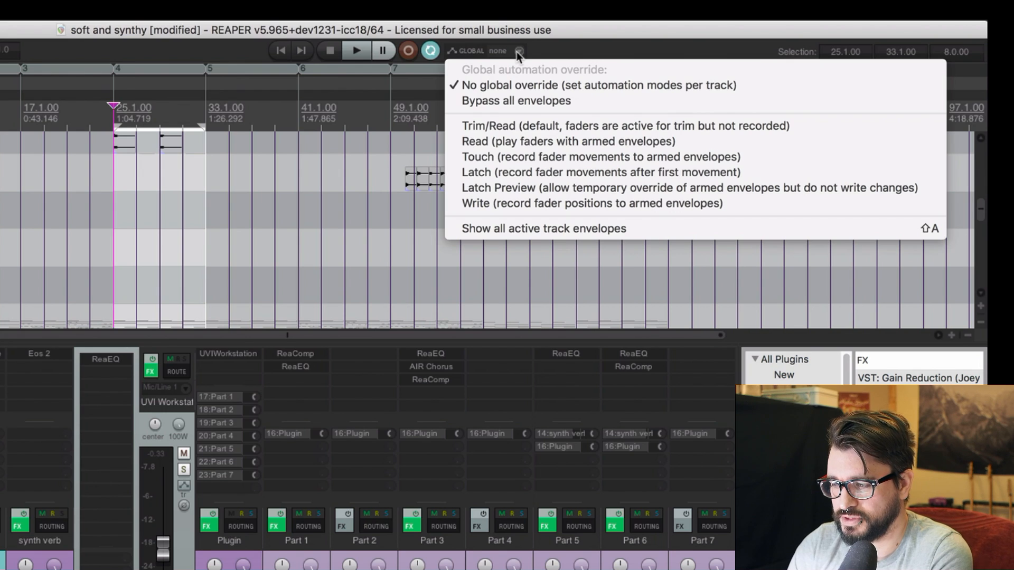
pyautogui.moveTo(527, 90)
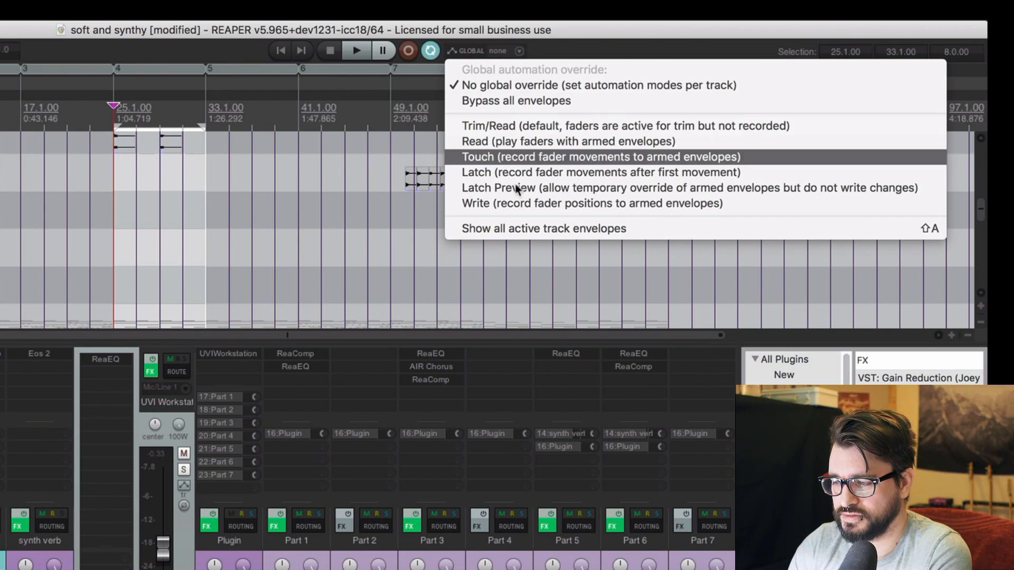
pyautogui.moveTo(518, 194)
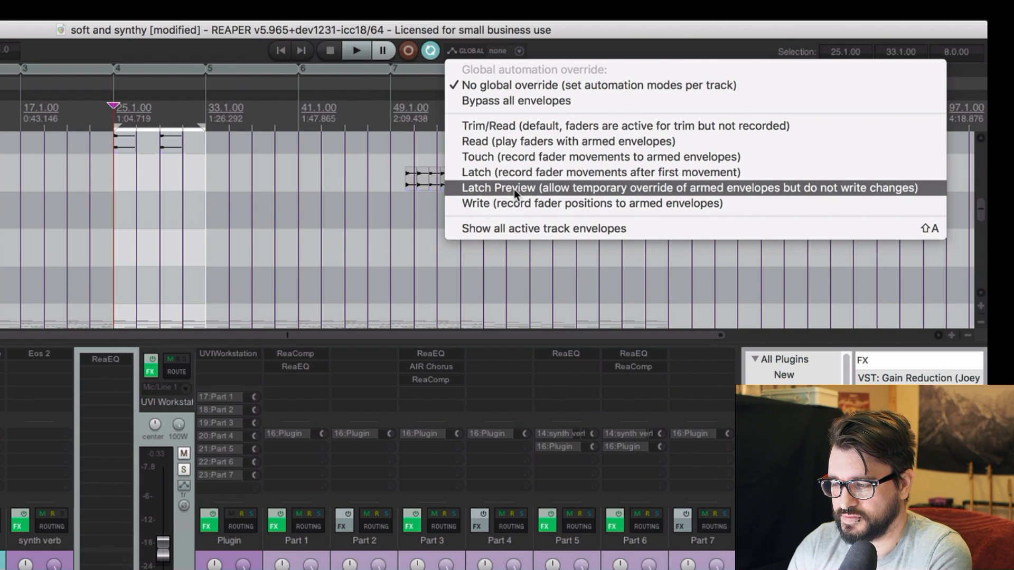
pyautogui.click(500, 188)
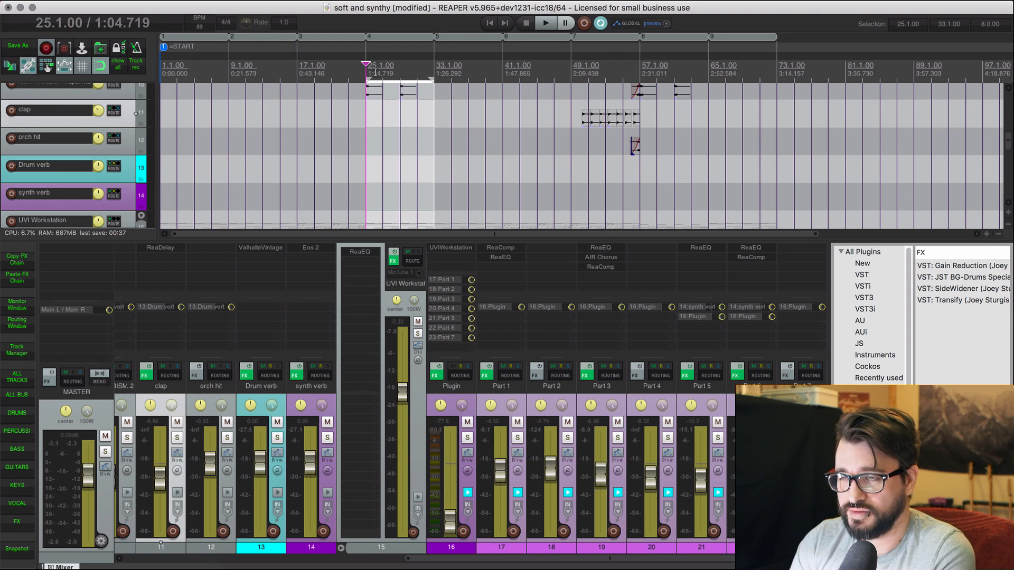
# Step: Play and stop the project, then open and close ReaEQ on the UVI Workstation track
pyautogui.click(545, 23)
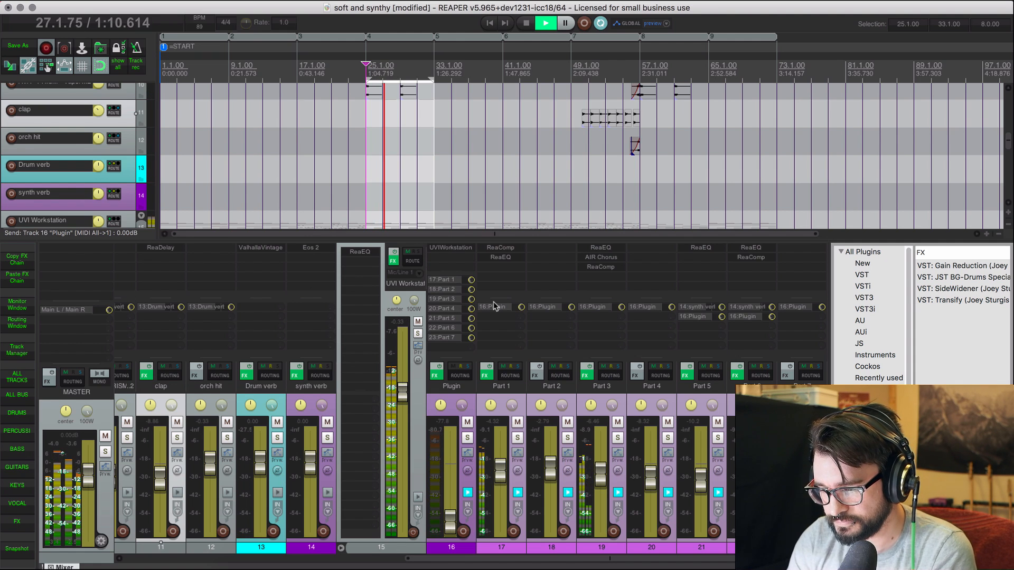
pyautogui.click(528, 23)
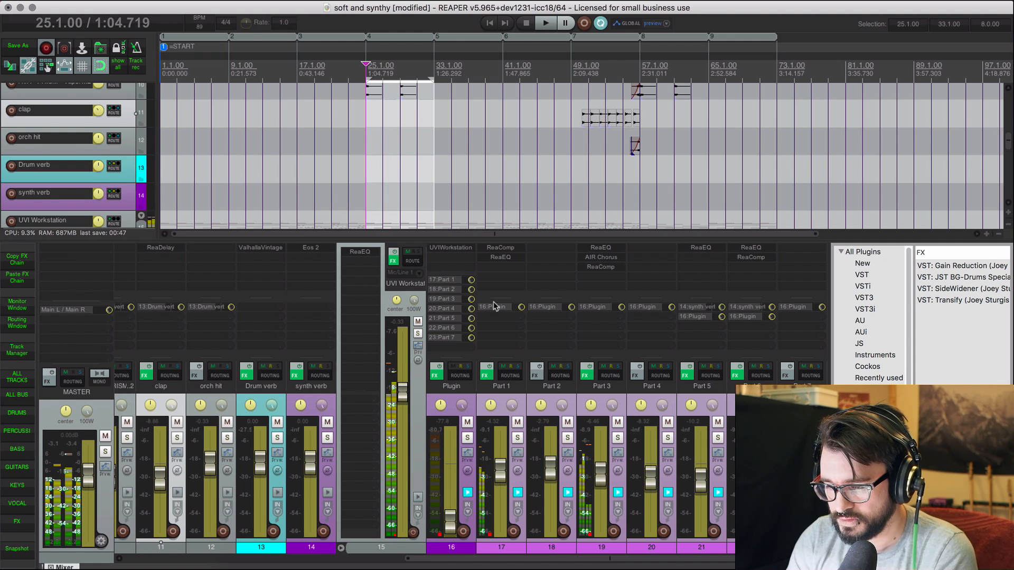
pyautogui.click(360, 251)
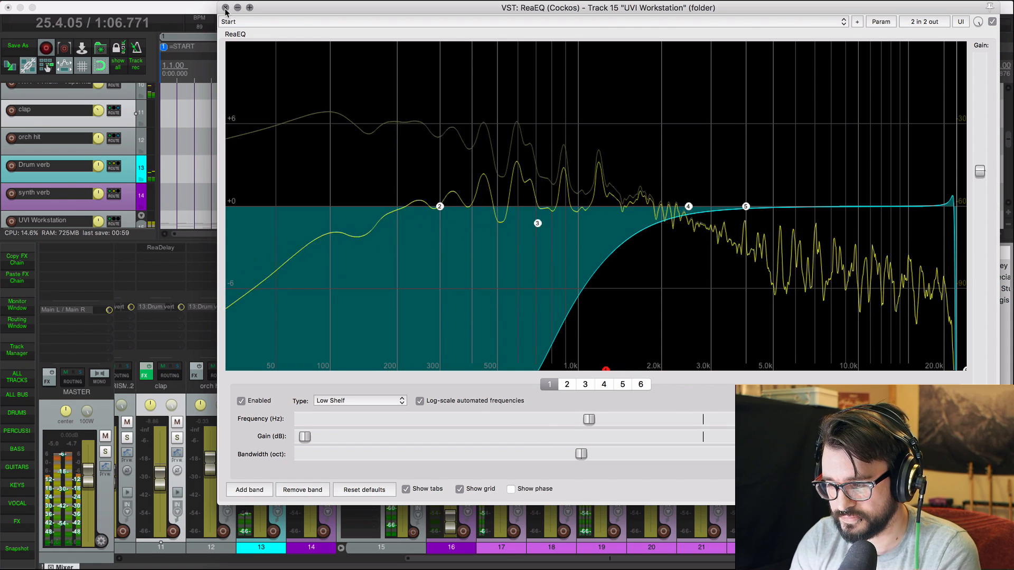
pyautogui.click(226, 7)
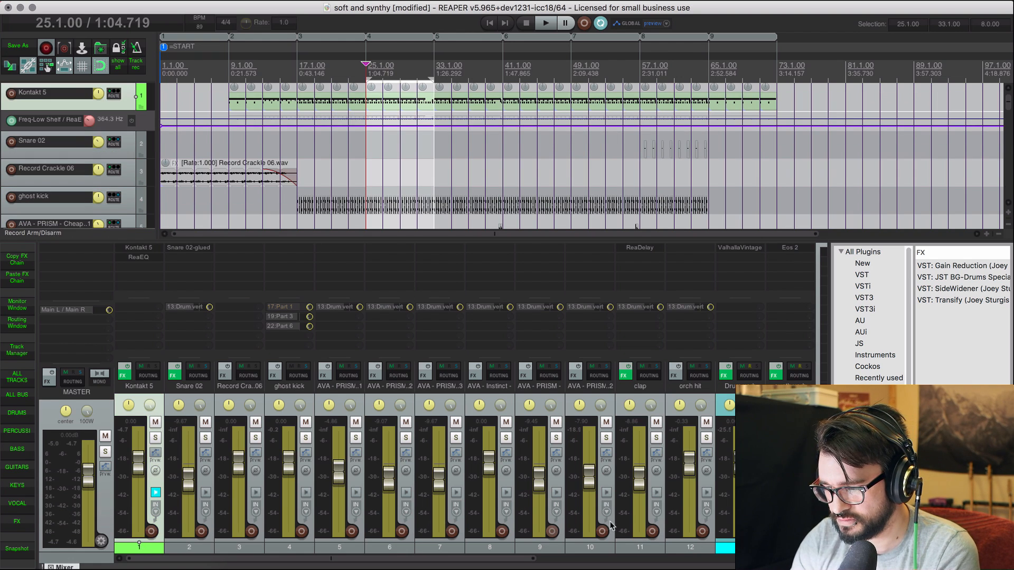
# Step: Lower drum track volumes in preview, e.g. Snare 02 -23.8 dB, ghost kick -14.1 dB
pyautogui.scroll(-3)
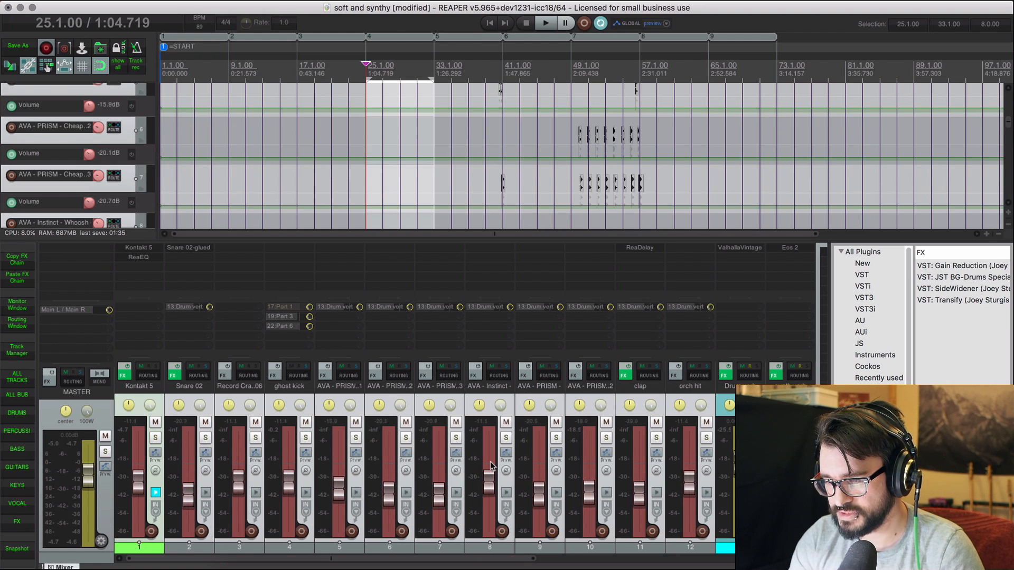
pyautogui.click(544, 23)
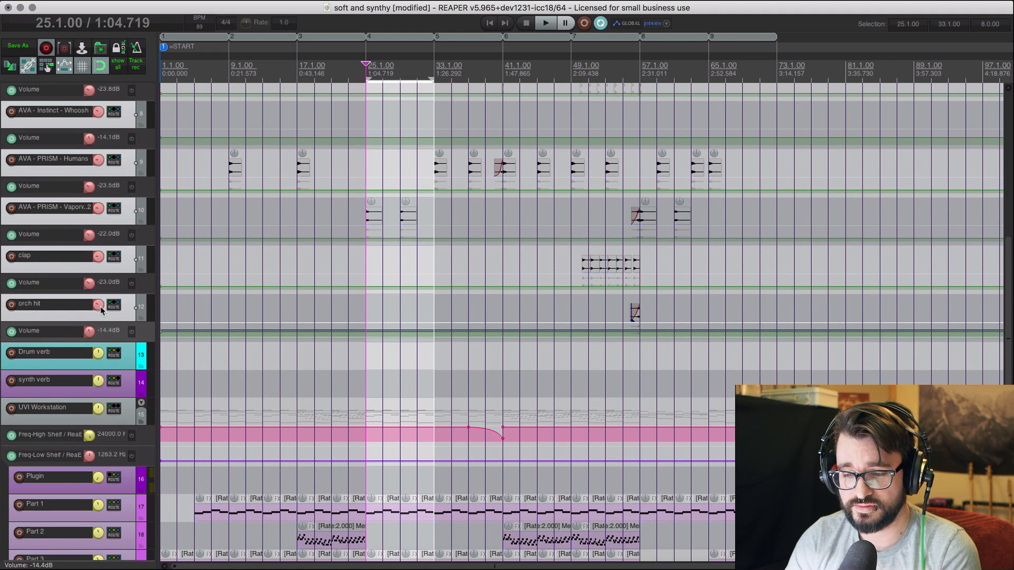
pyautogui.scroll(-3)
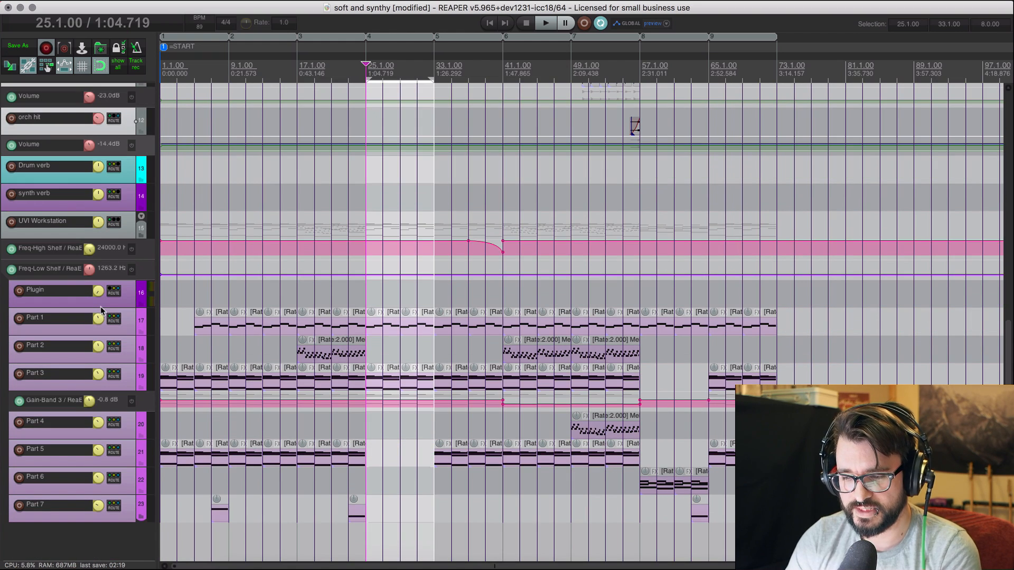
pyautogui.moveTo(115, 275)
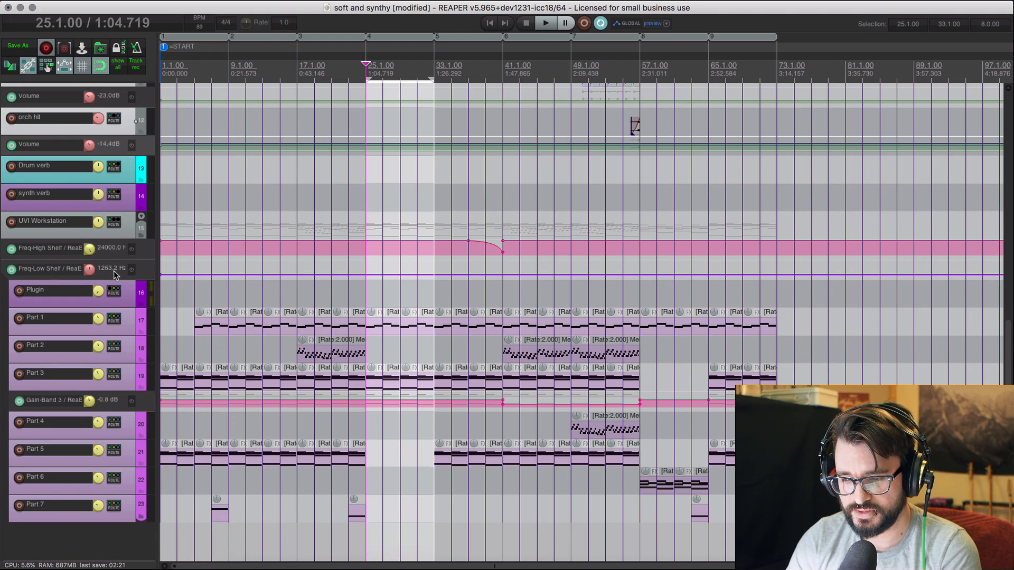
pyautogui.moveTo(41, 263)
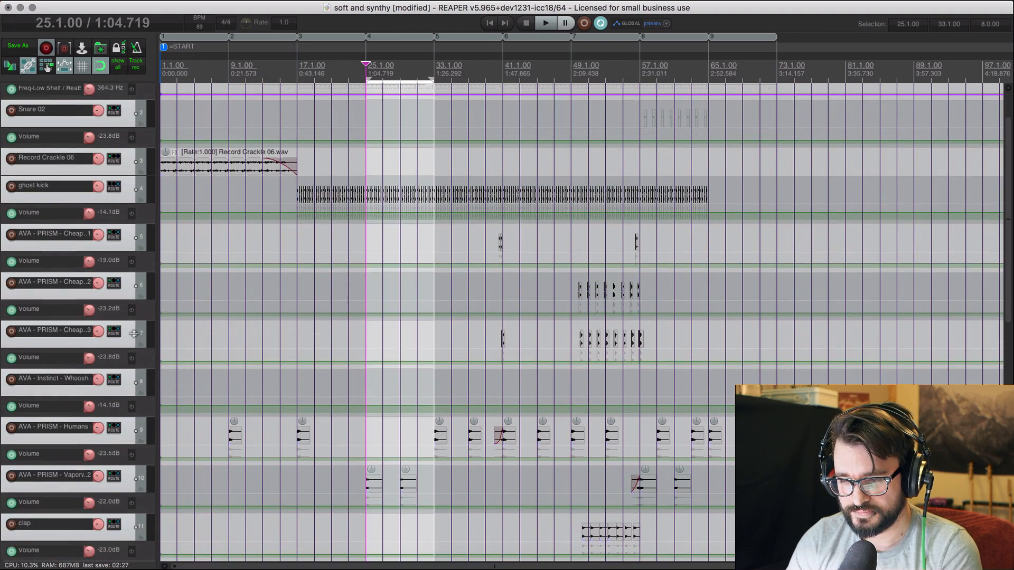
pyautogui.scroll(-3)
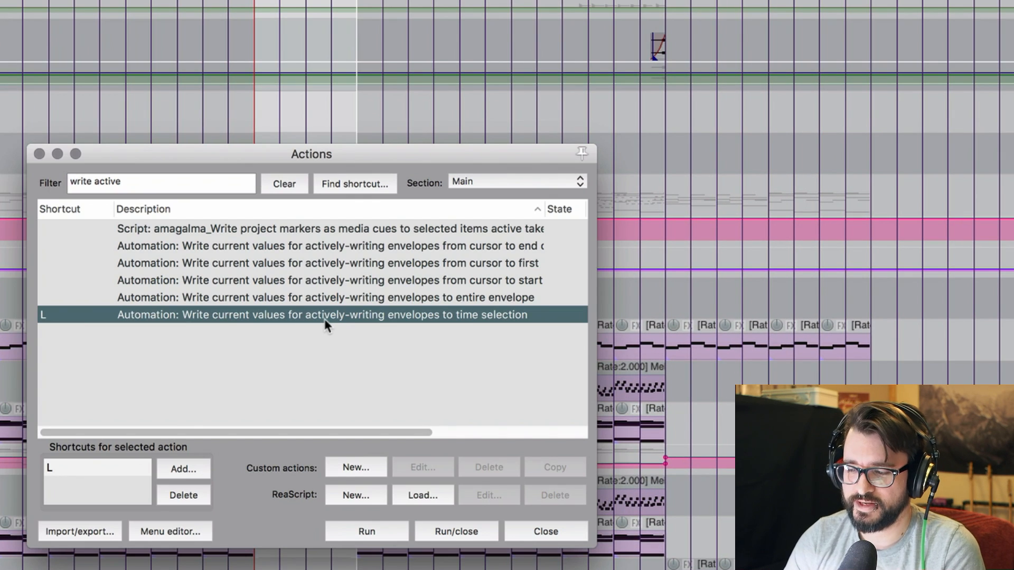
pyautogui.moveTo(506, 350)
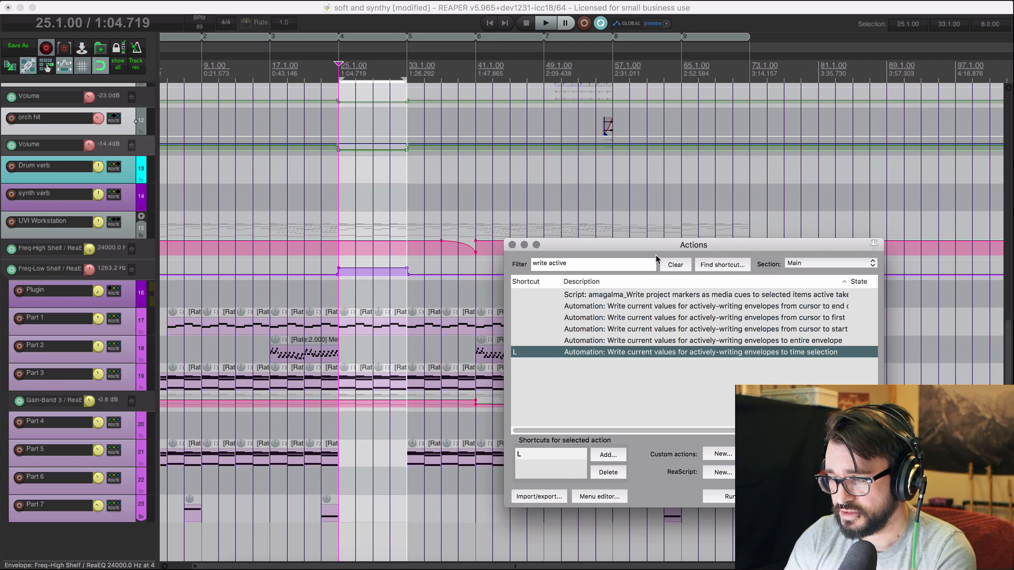
# Step: Open the global automation override dropdown from the transport
pyautogui.click(666, 23)
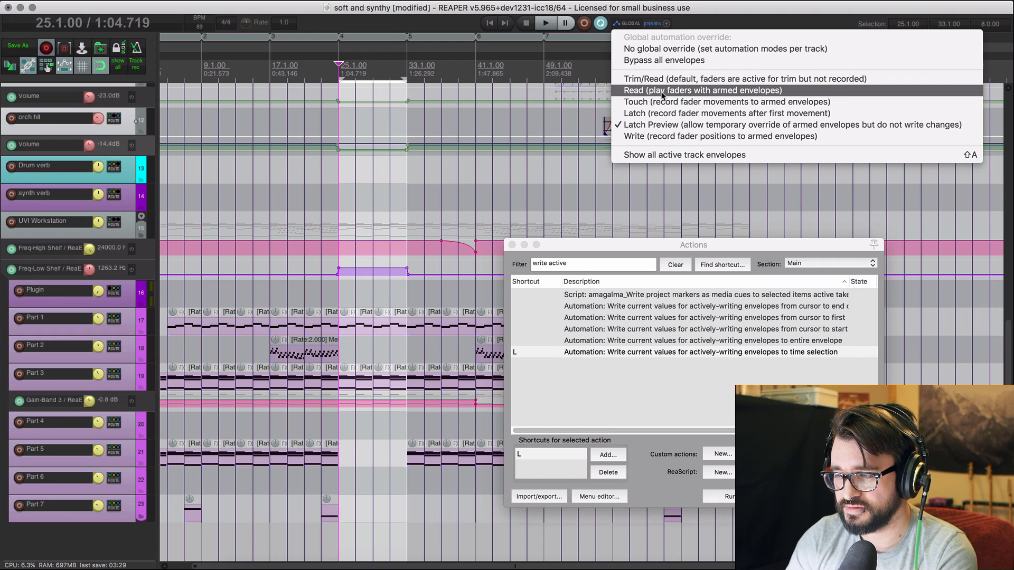
pyautogui.moveTo(673, 49)
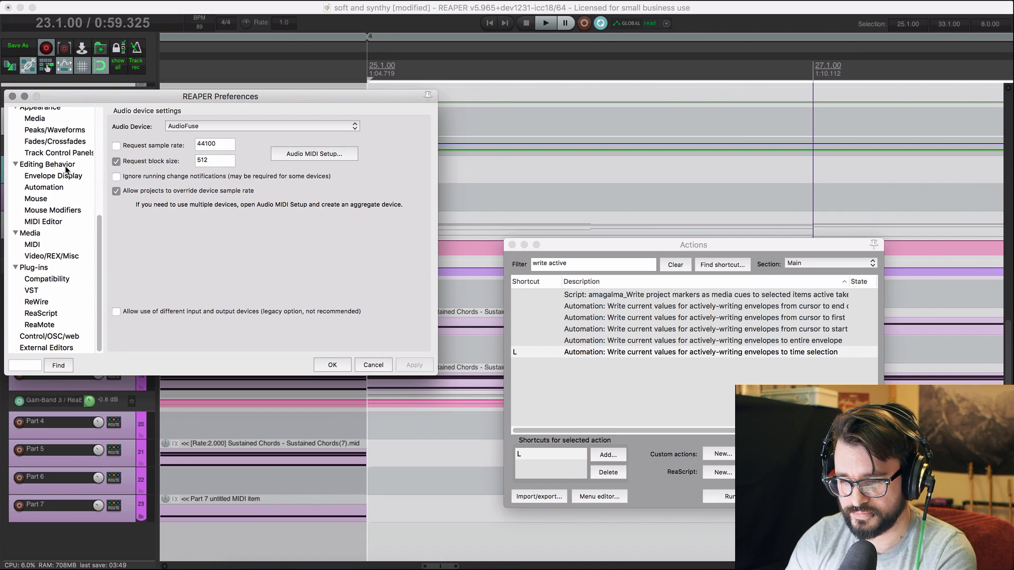
# Step: Review the Editing Behavior > Automation preferences and confirm with OK
pyautogui.click(45, 187)
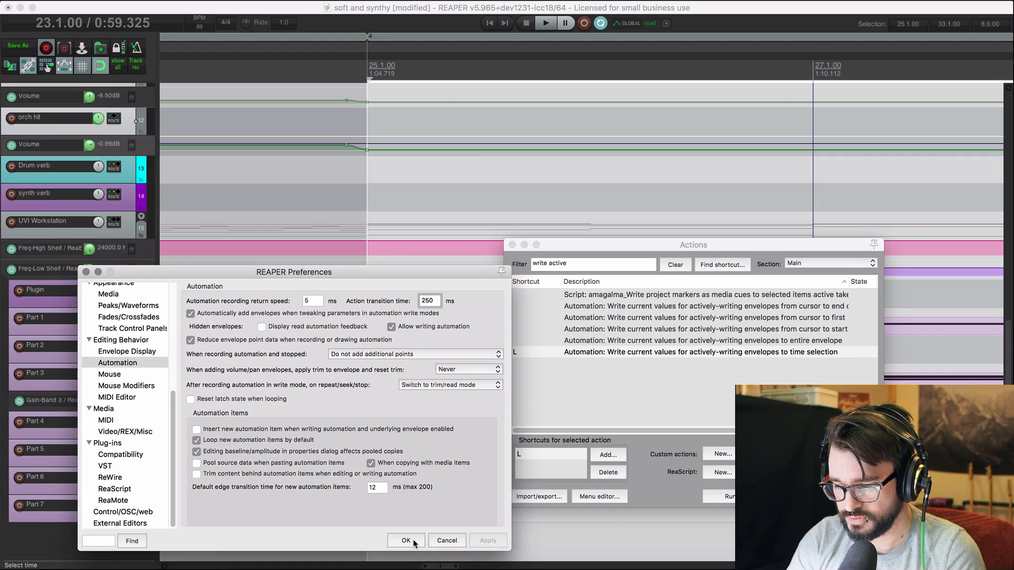
pyautogui.click(405, 540)
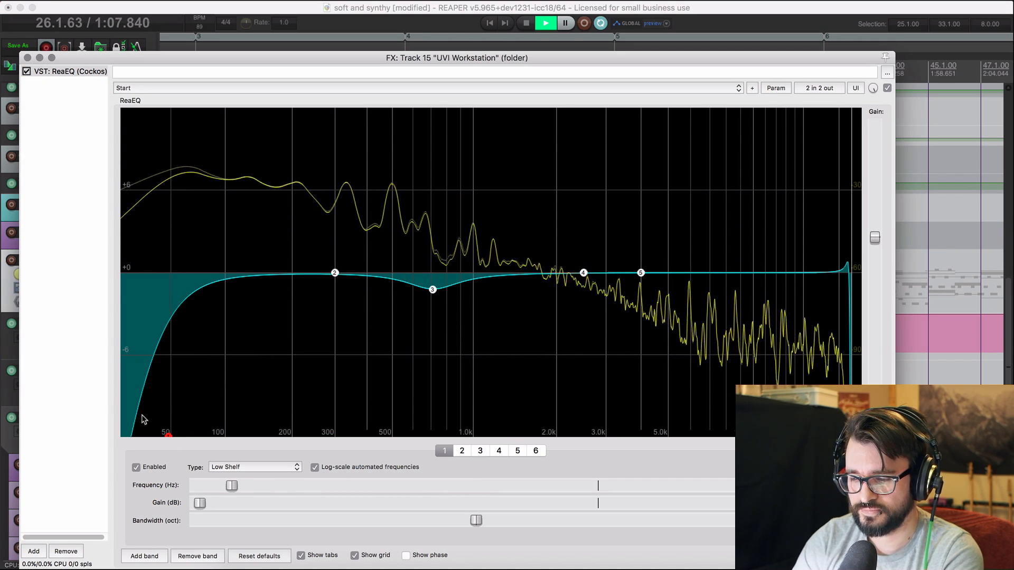
# Step: Boost ReaEQ band 2 around 60 Hz and cut the high shelf near 580 Hz
pyautogui.moveTo(334, 273); pyautogui.dragTo(207, 149)
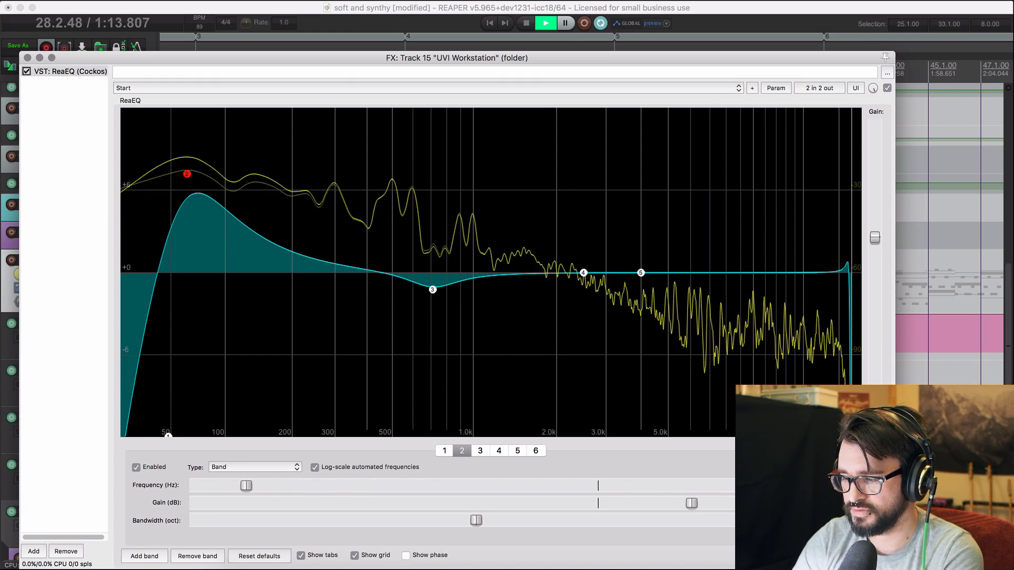
pyautogui.click(536, 451)
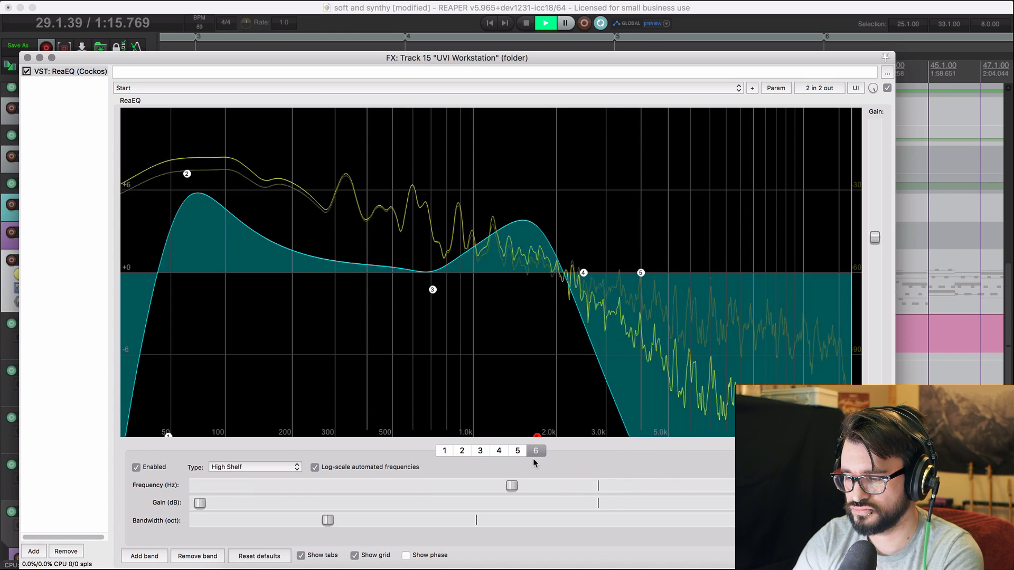
pyautogui.moveTo(537, 434); pyautogui.dragTo(409, 444)
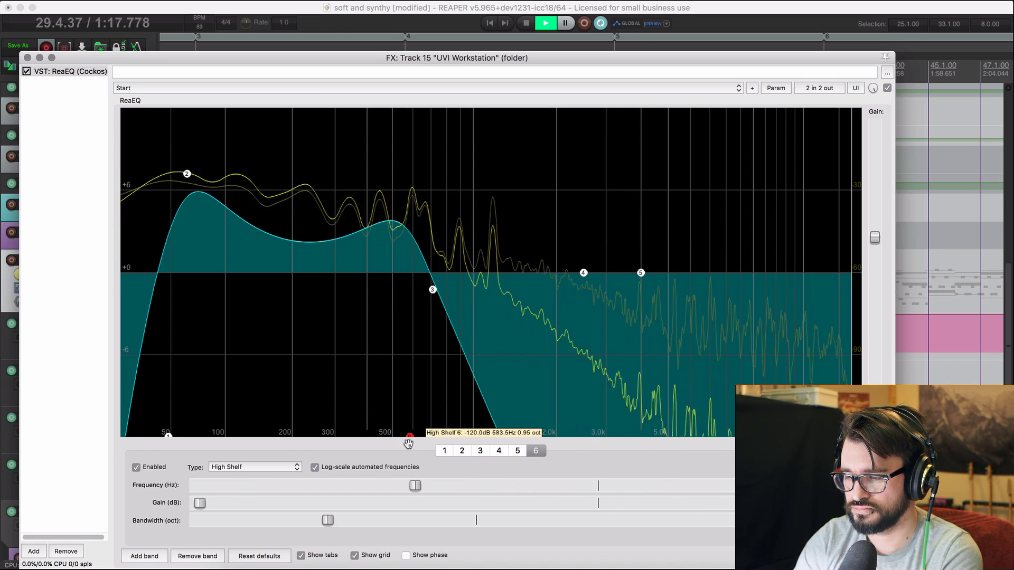